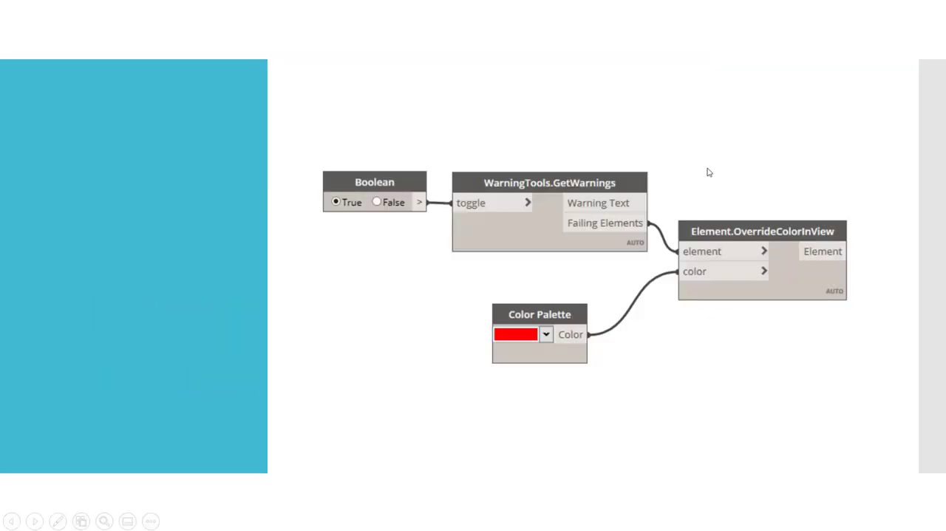
pyautogui.moveTo(735, 136)
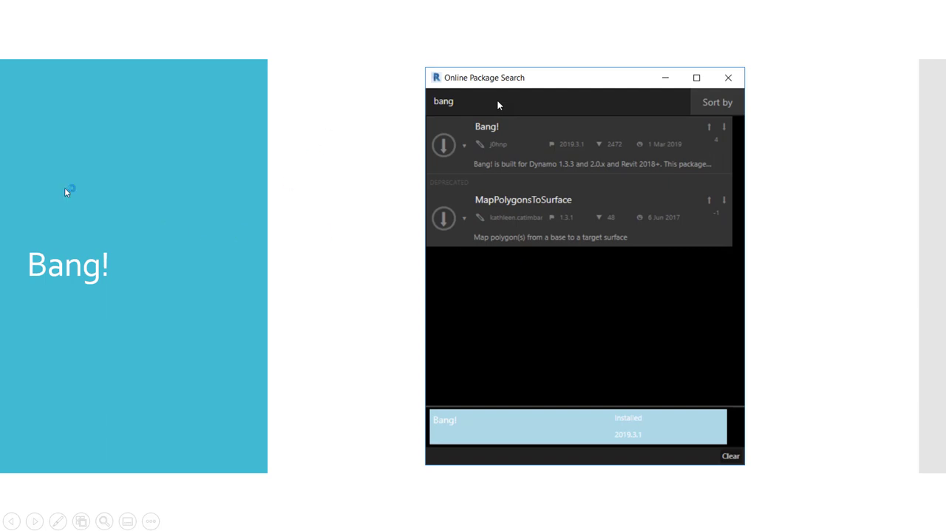
pyautogui.moveTo(355, 148)
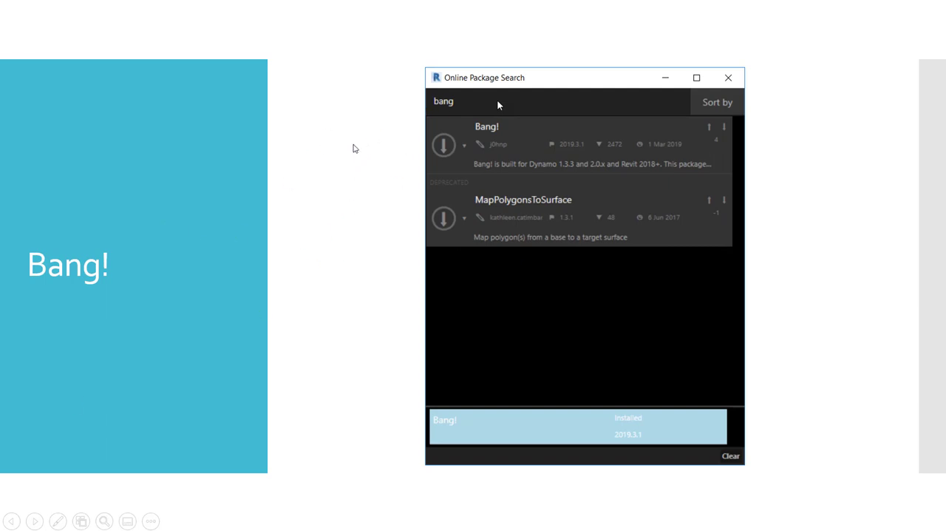
pyautogui.moveTo(384, 279)
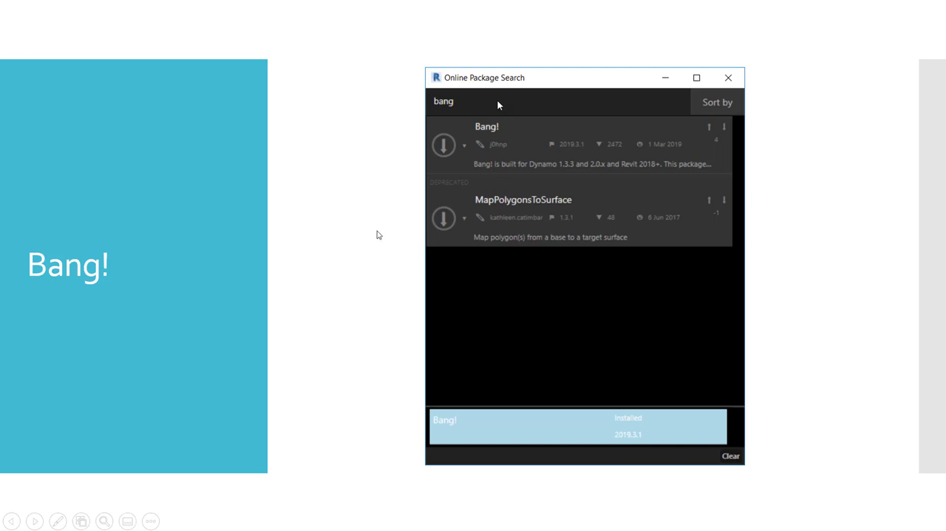
pyautogui.moveTo(386, 202)
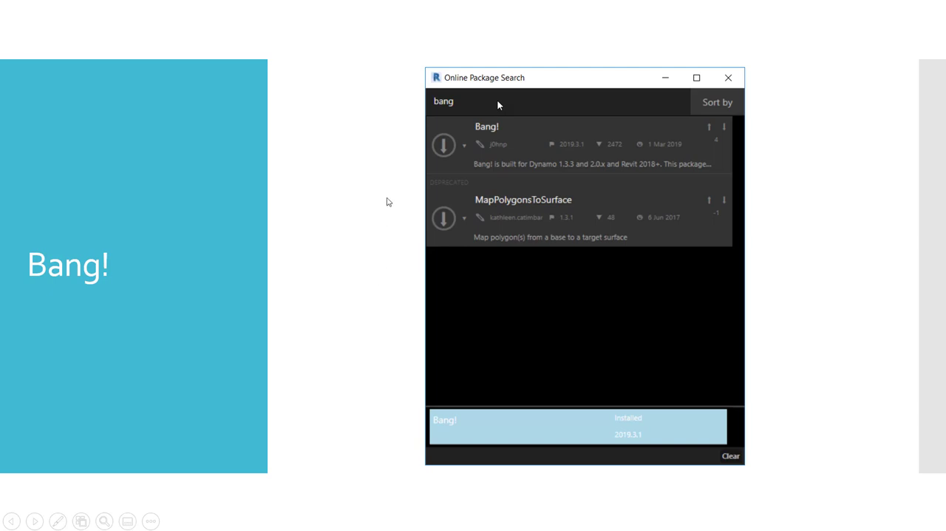
pyautogui.moveTo(354, 203)
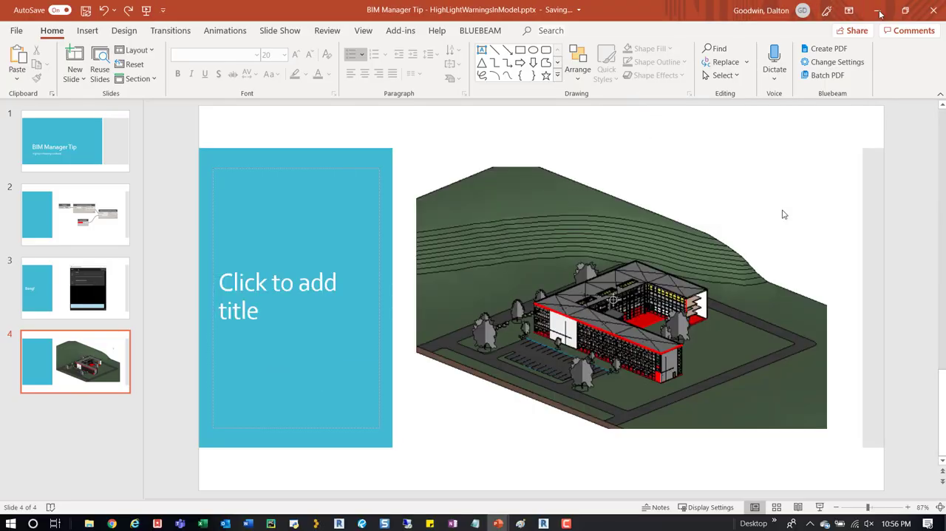
# Minimize the PowerPoint presentation to bring Revit's 3D view of the sample project forward.
pyautogui.click(543, 523)
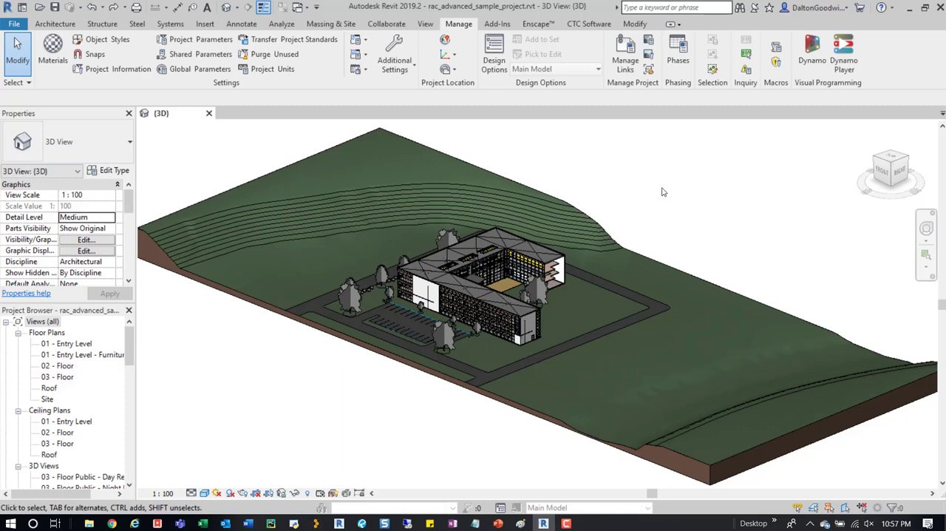
pyautogui.moveTo(719, 188)
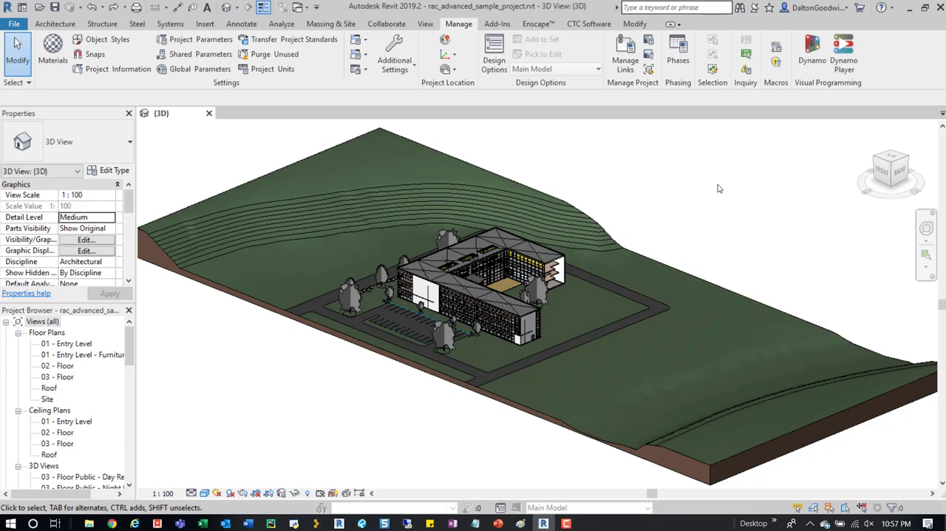
pyautogui.moveTo(756, 185)
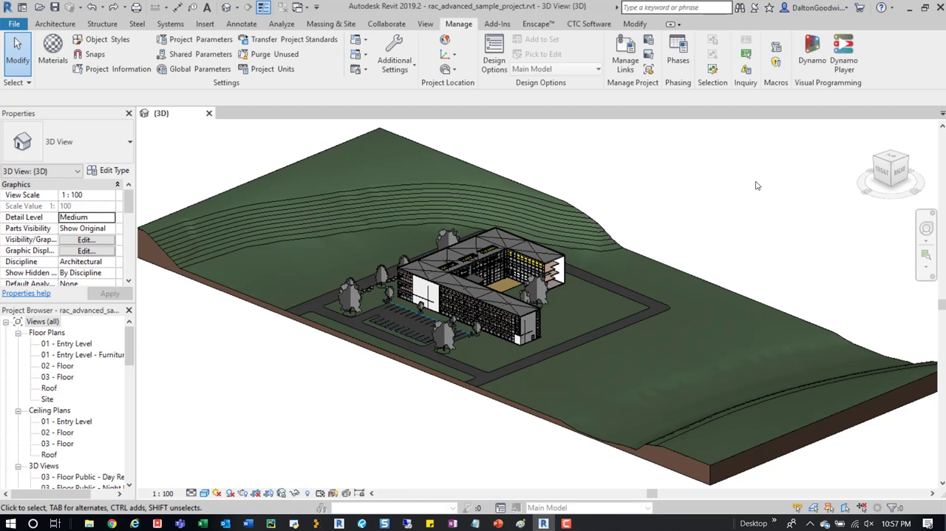
pyautogui.moveTo(693, 204)
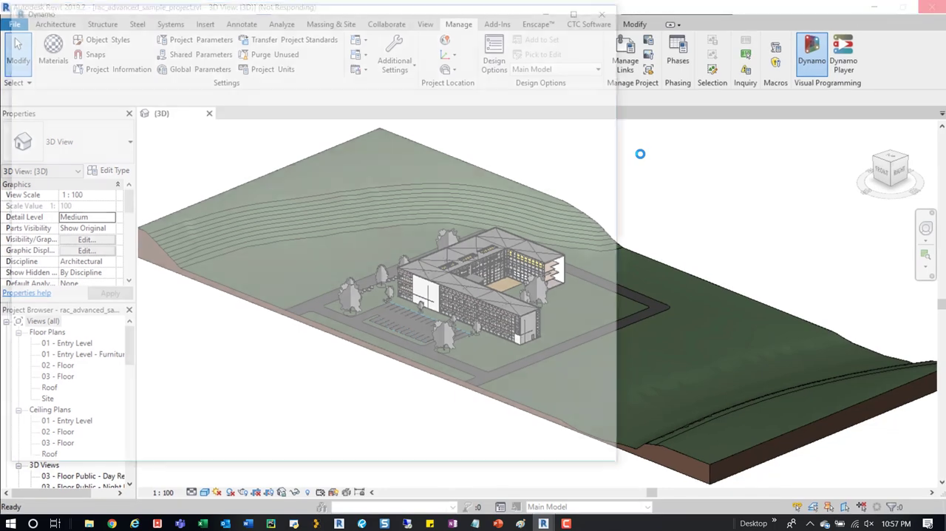
# Load the saved HighLightWarningsInModel.dyn graph from the Dynamo start page.
pyautogui.click(811, 55)
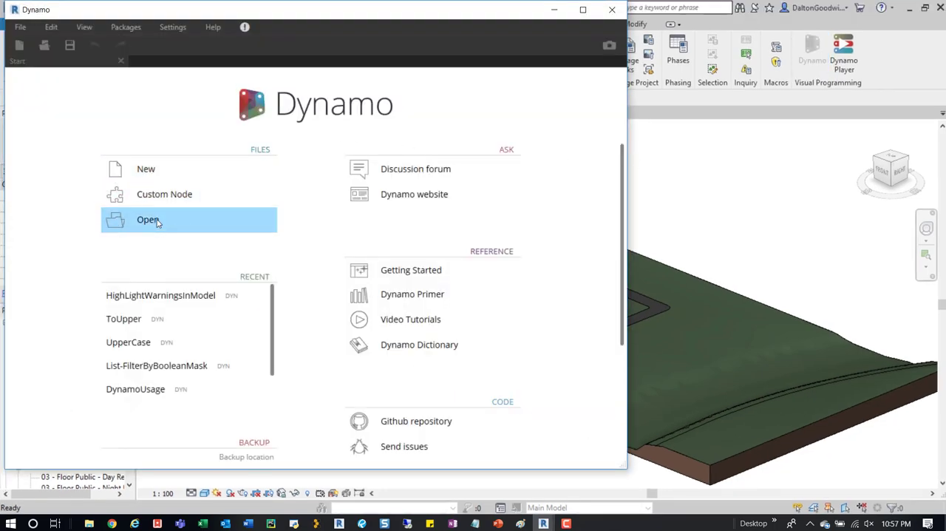
pyautogui.click(160, 295)
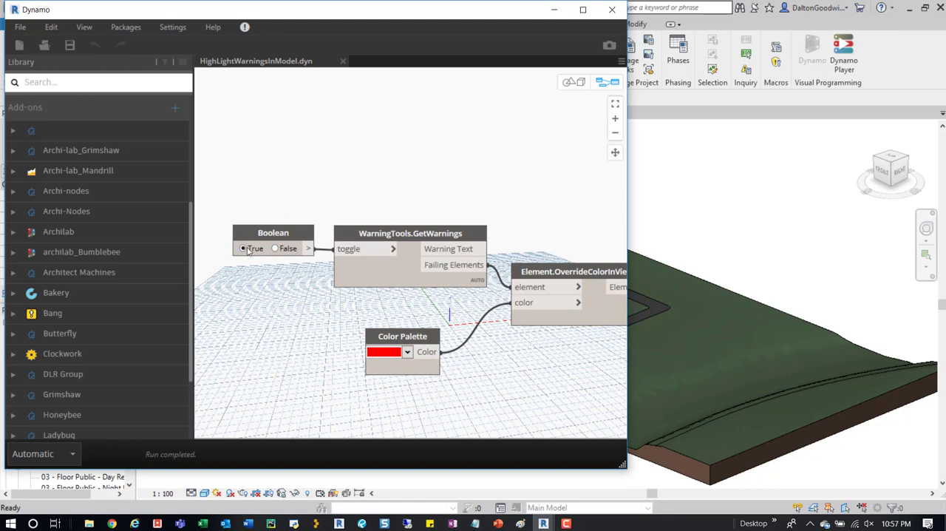
pyautogui.moveTo(410, 232)
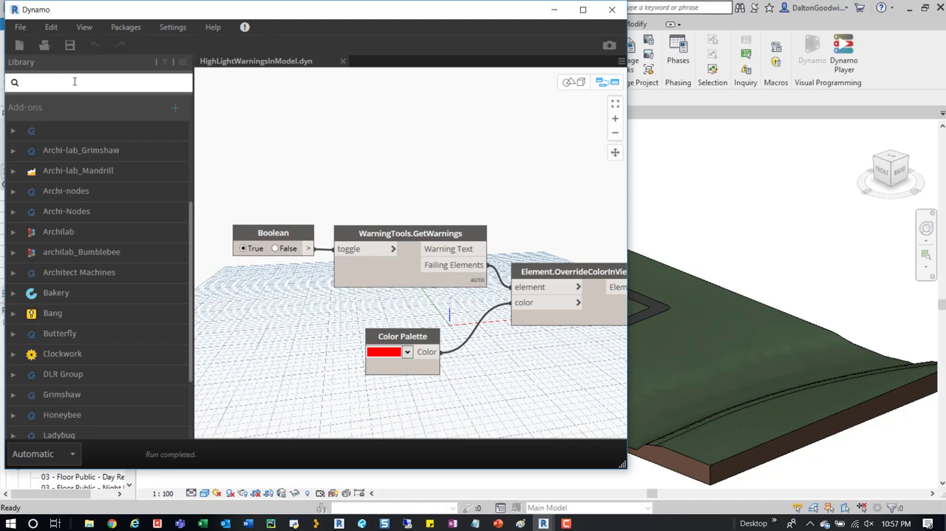
# Search the node library for "warn" to list Bang's GetWarnings and related nodes.
pyautogui.write('w')
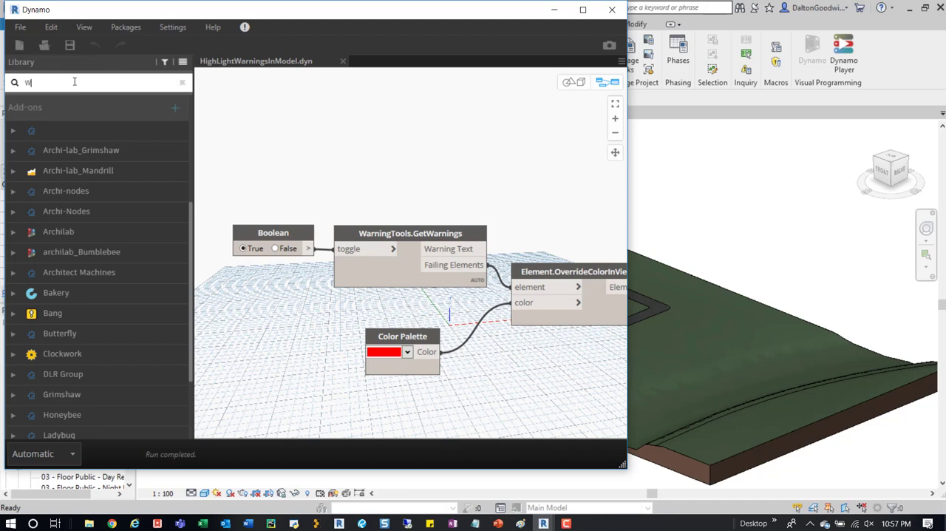
pyautogui.write('w')
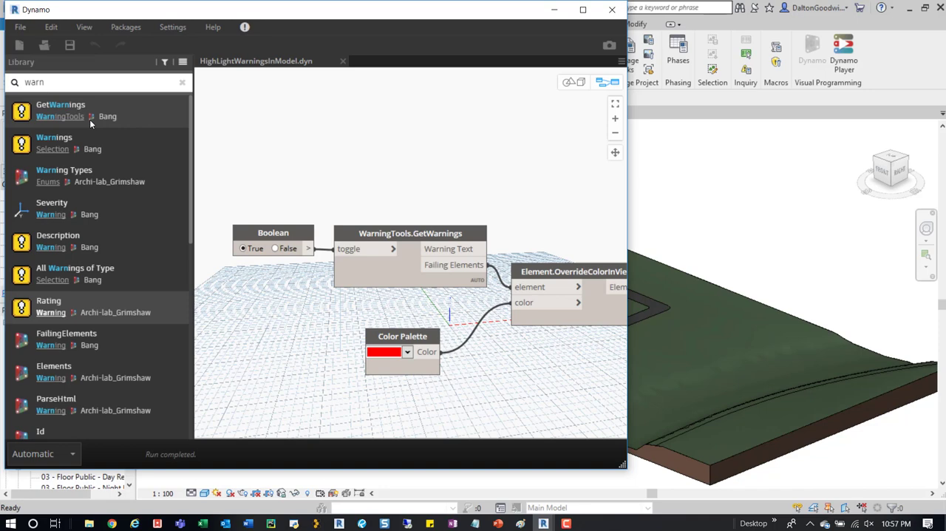
pyautogui.moveTo(59, 109)
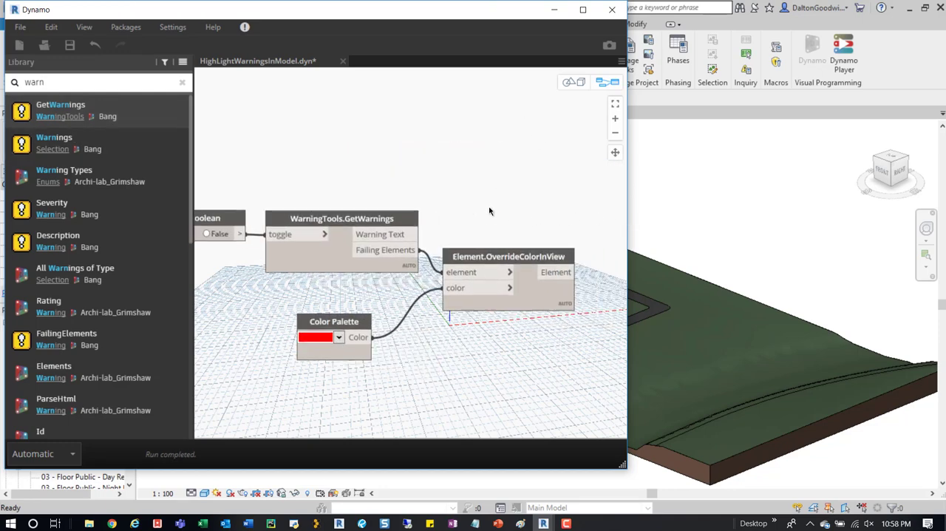
pyautogui.moveTo(480, 216)
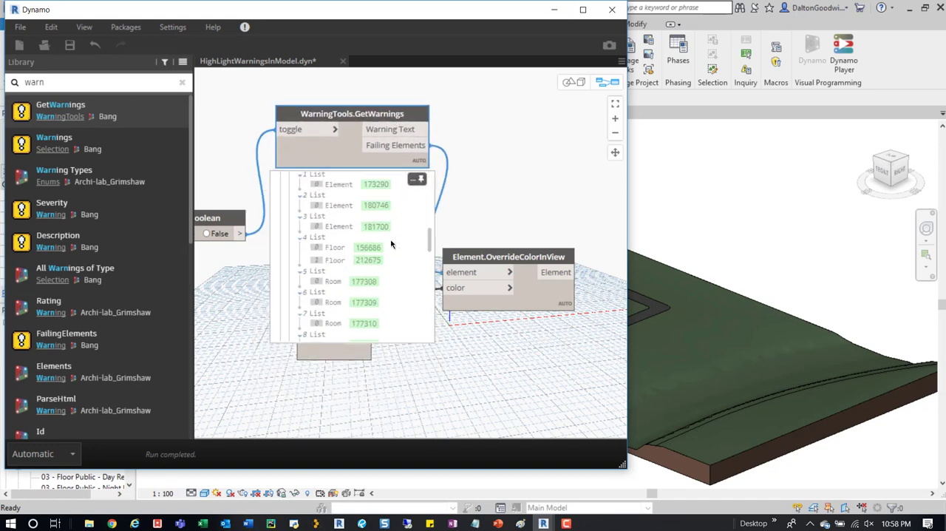
# Set the Color Palette node to red, feeding Element.OverrideColorInView's color input.
pyautogui.scroll(3)
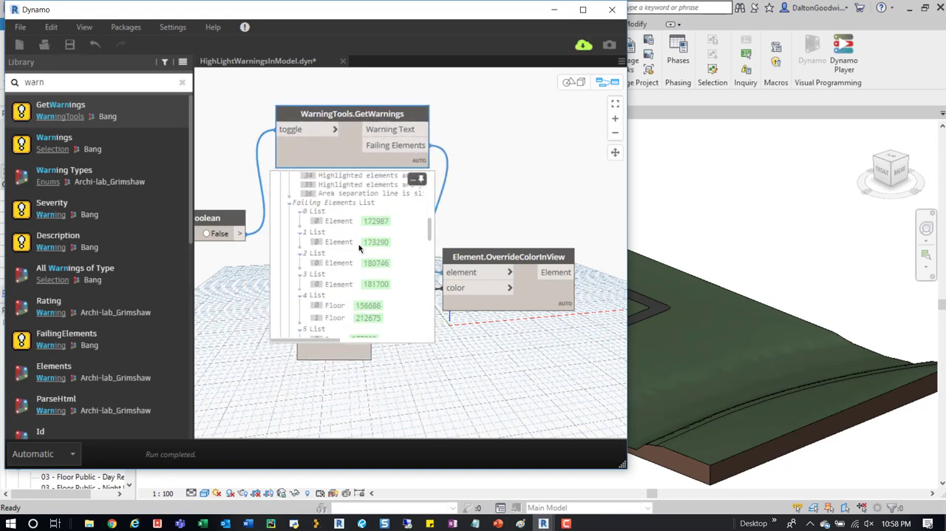
pyautogui.scroll(-3)
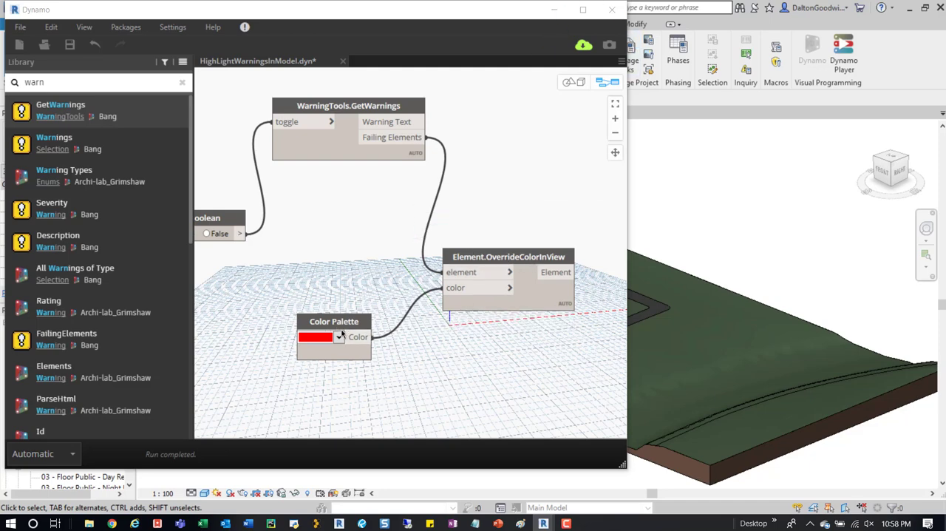
pyautogui.click(339, 337)
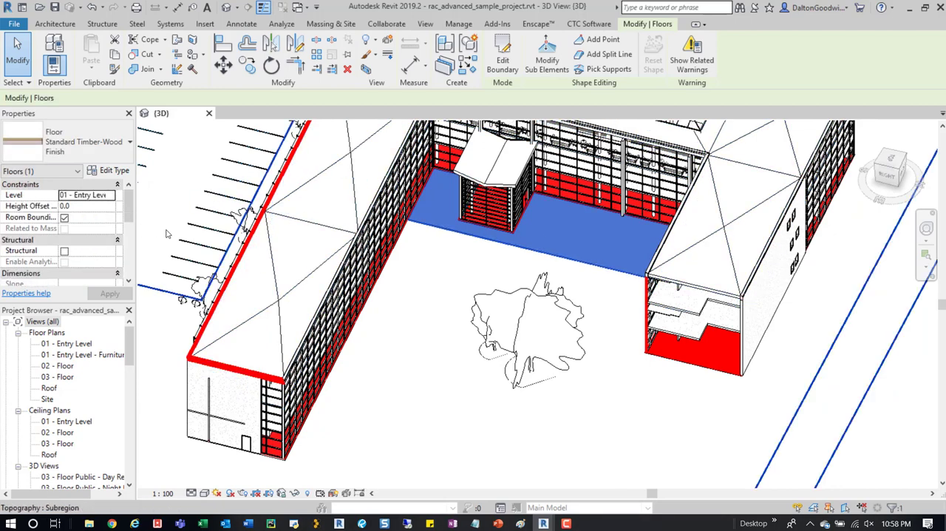
# Review the selected floor's overlapping-floors warning, listing the floors involved, then dismiss it.
pyautogui.click(691, 55)
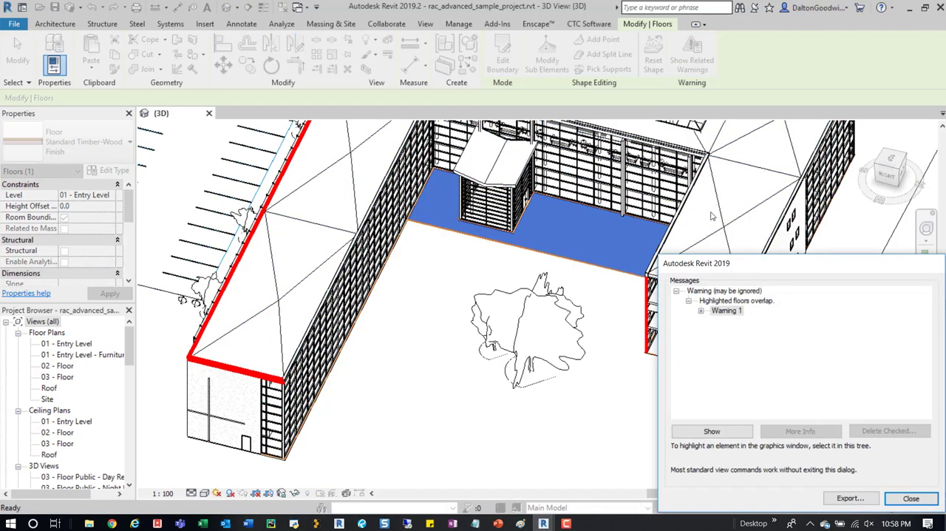
pyautogui.click(727, 309)
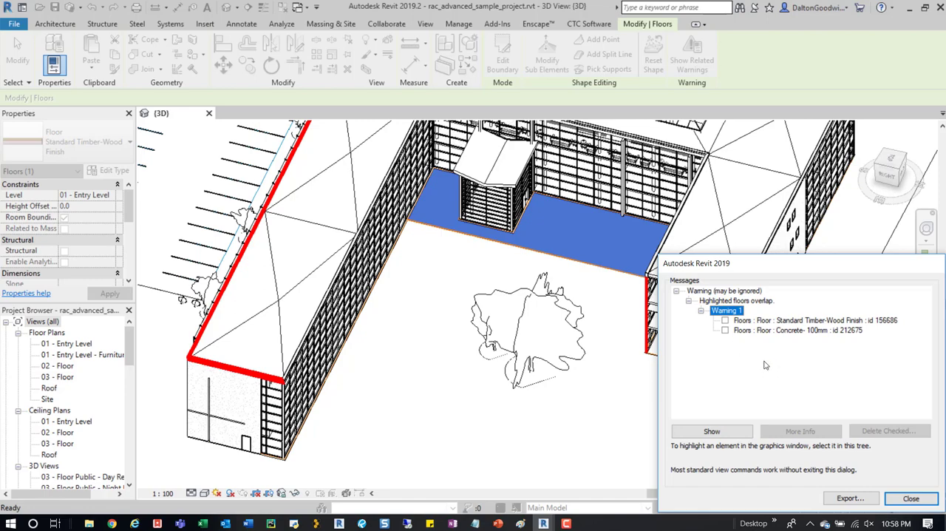
pyautogui.click(910, 498)
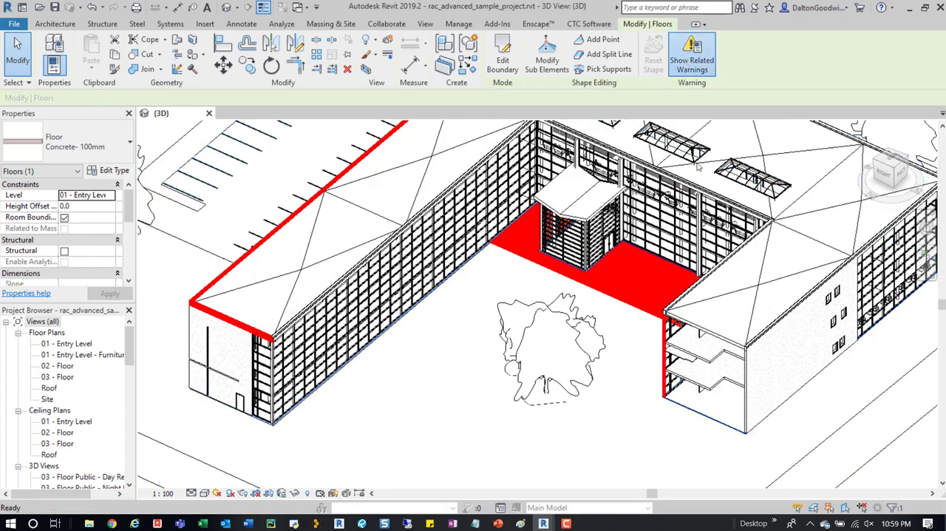
pyautogui.click(691, 54)
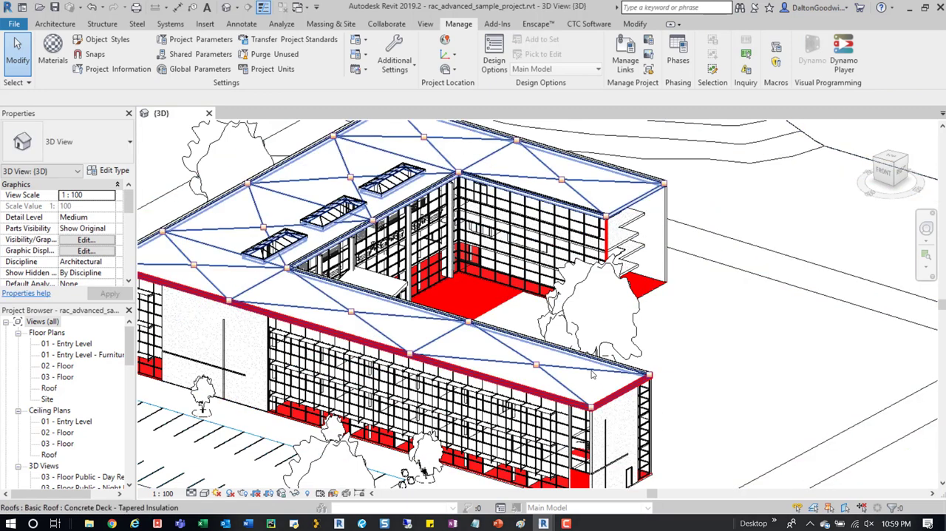
pyautogui.moveTo(594, 372)
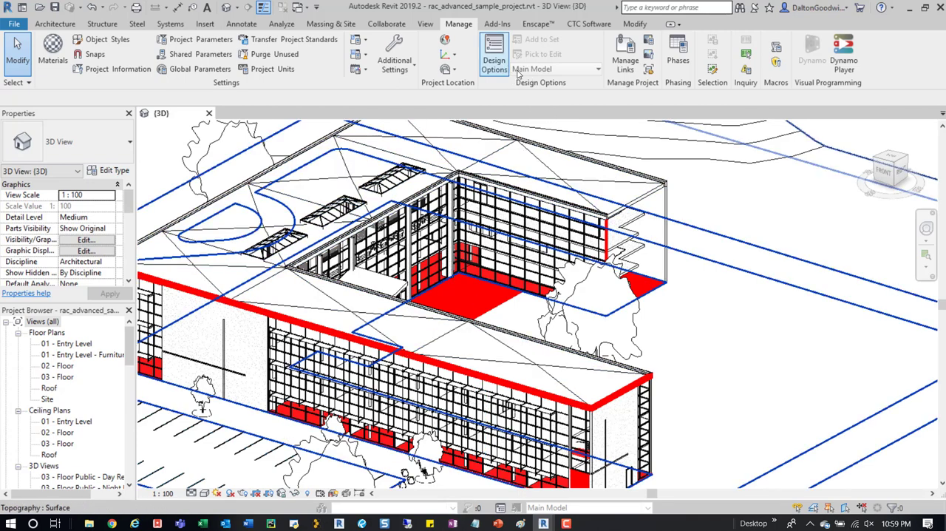
pyautogui.moveTo(745, 69)
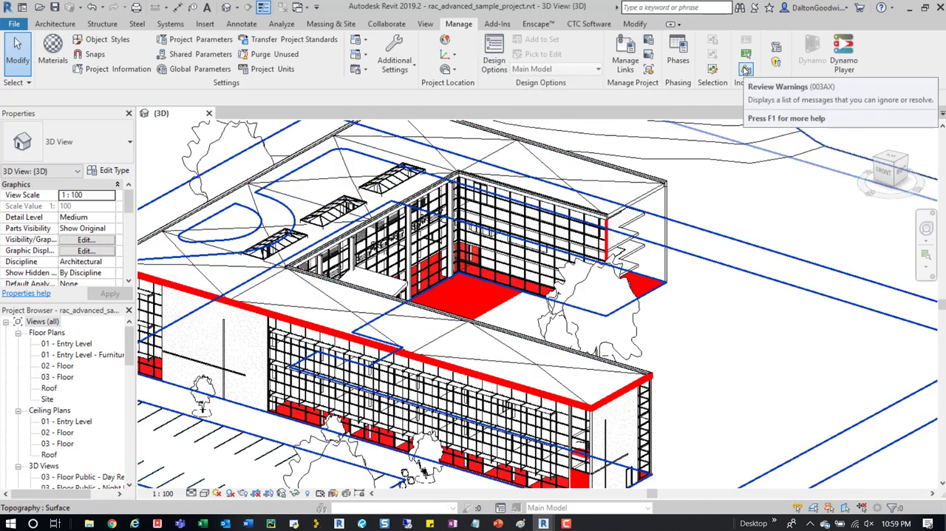
# Use Inquiry > Review Warnings to list all project warning types.
pyautogui.click(745, 69)
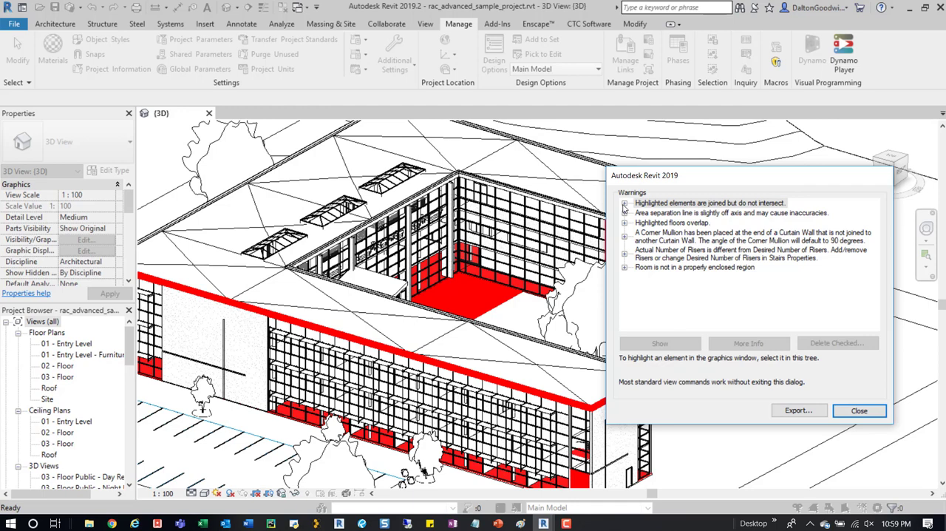
# Expand the joined-but-not-intersecting Warning 1 and highlight the exterior wall (id 154427) in the model.
pyautogui.click(626, 202)
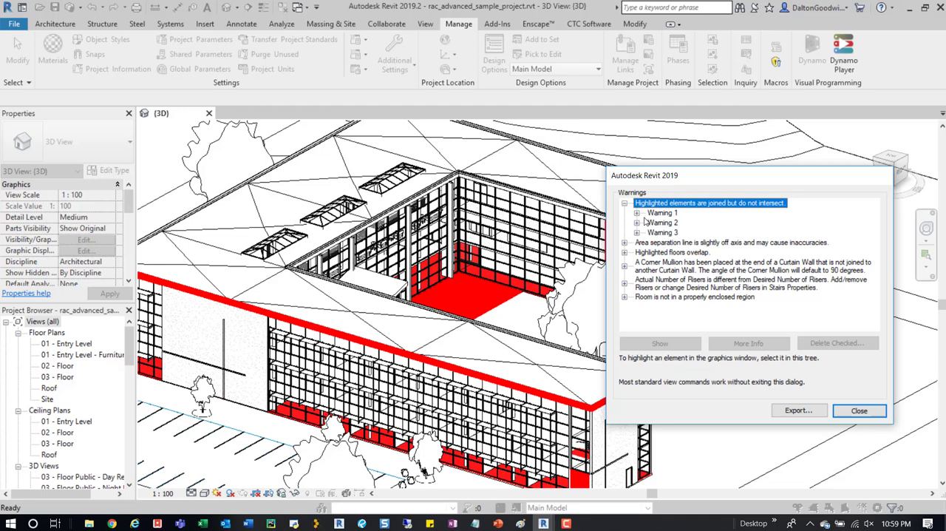
pyautogui.click(637, 213)
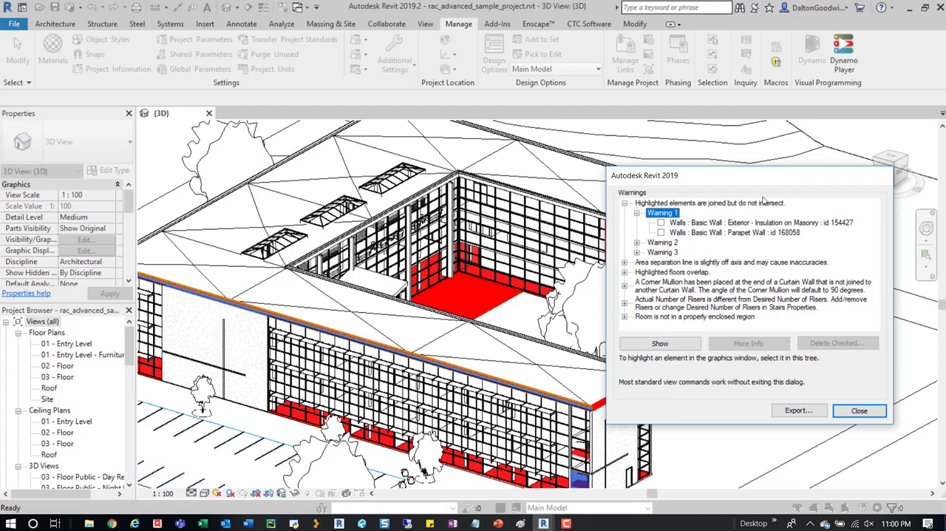
pyautogui.click(757, 222)
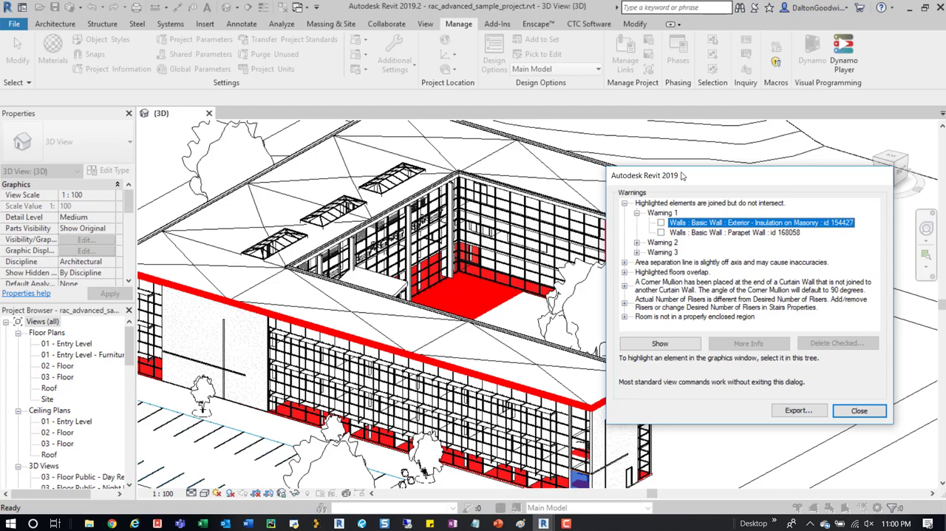
pyautogui.moveTo(838, 227)
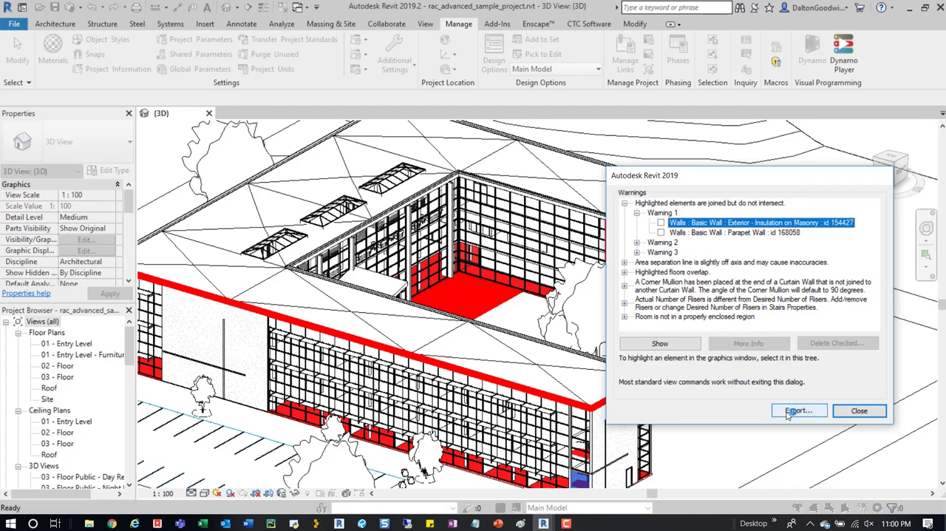
pyautogui.moveTo(852, 177)
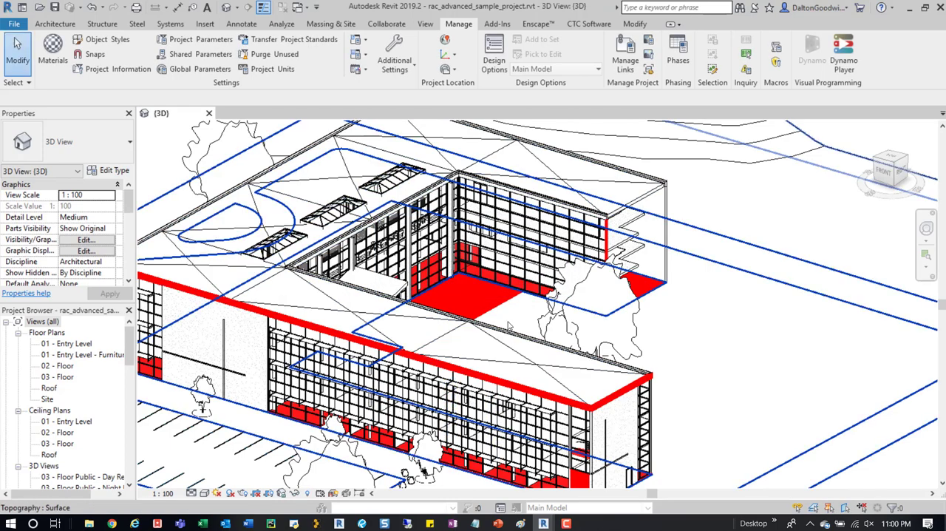
pyautogui.moveTo(764, 157)
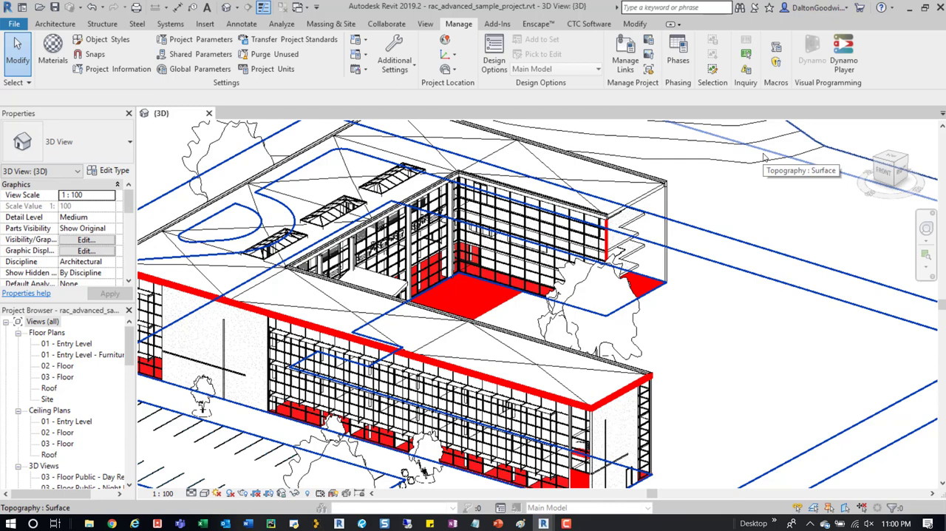
pyautogui.moveTo(765, 155)
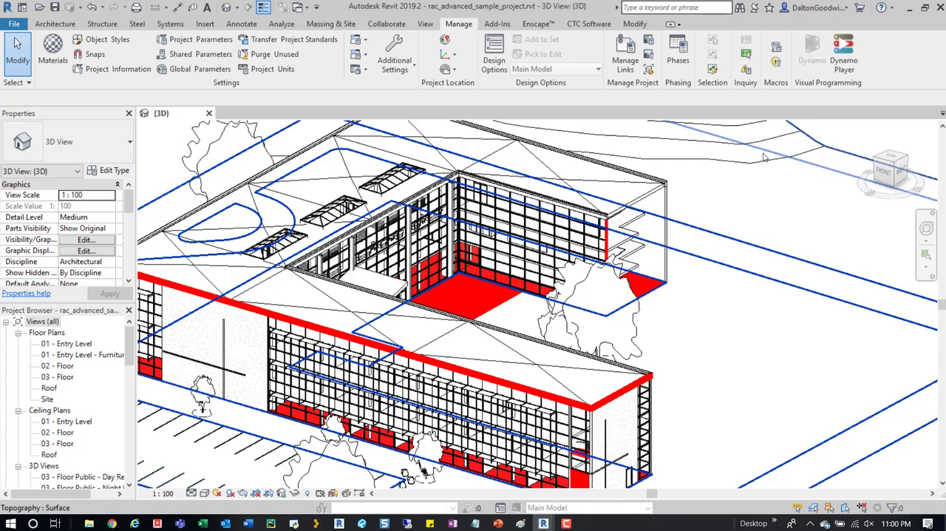